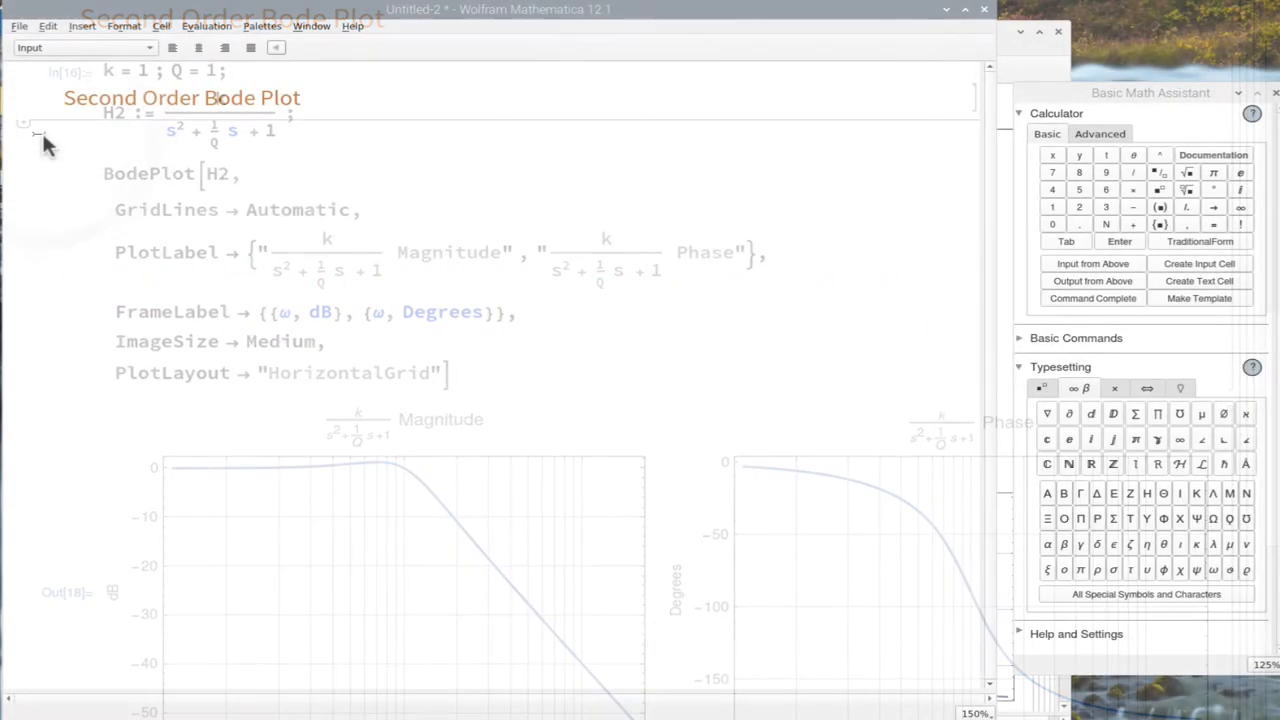
- Enter k = 1; Q = 1; to set the gain and quality factor to 1
text(k)
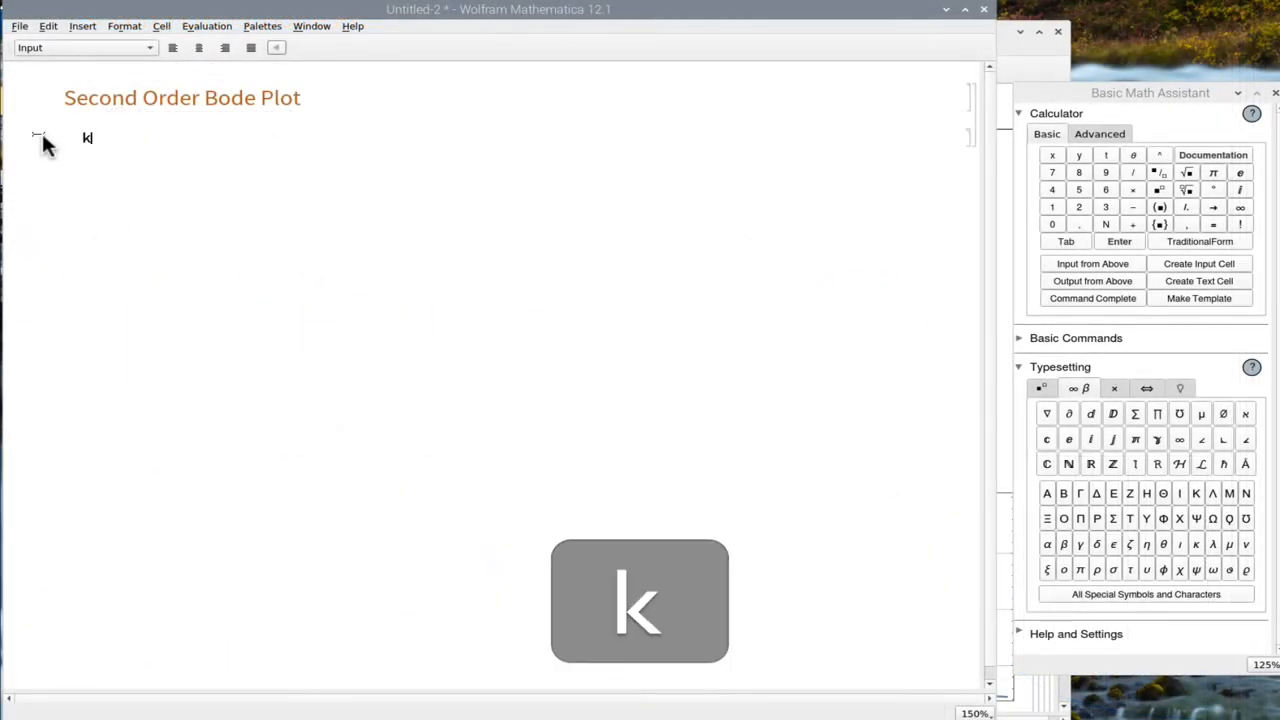
text(= 1)
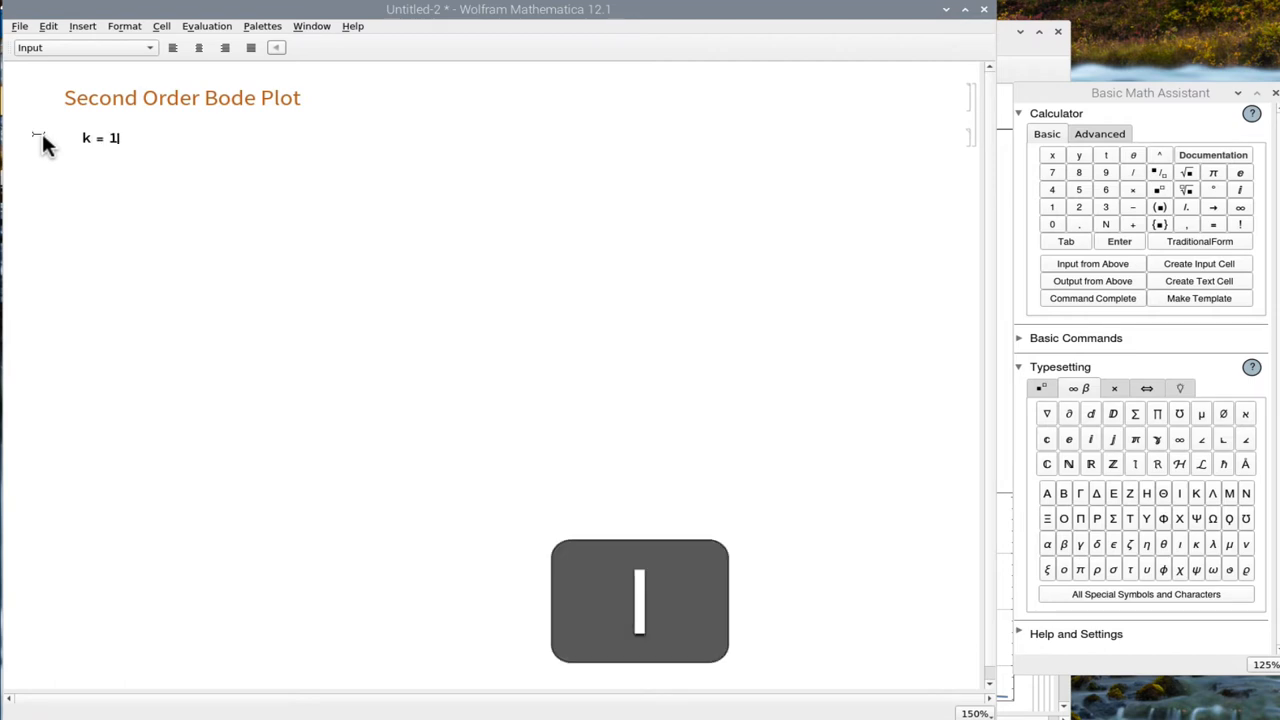
text(;)
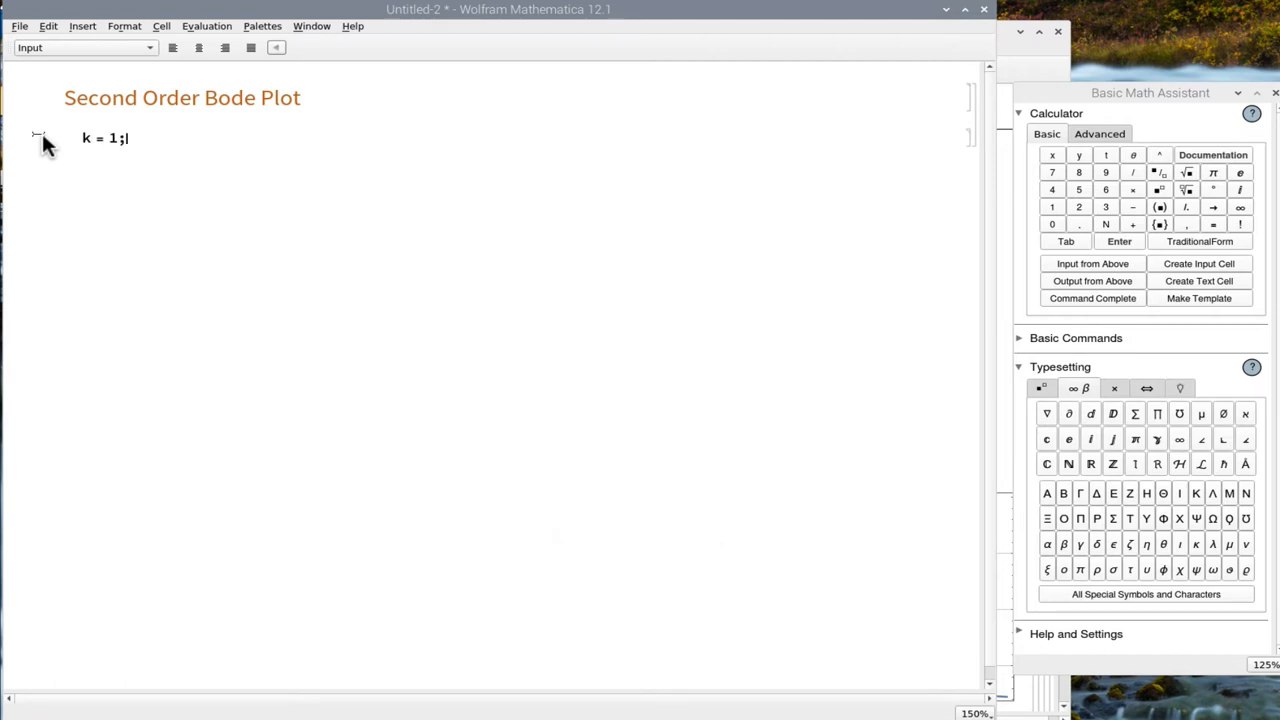
text(Q =)
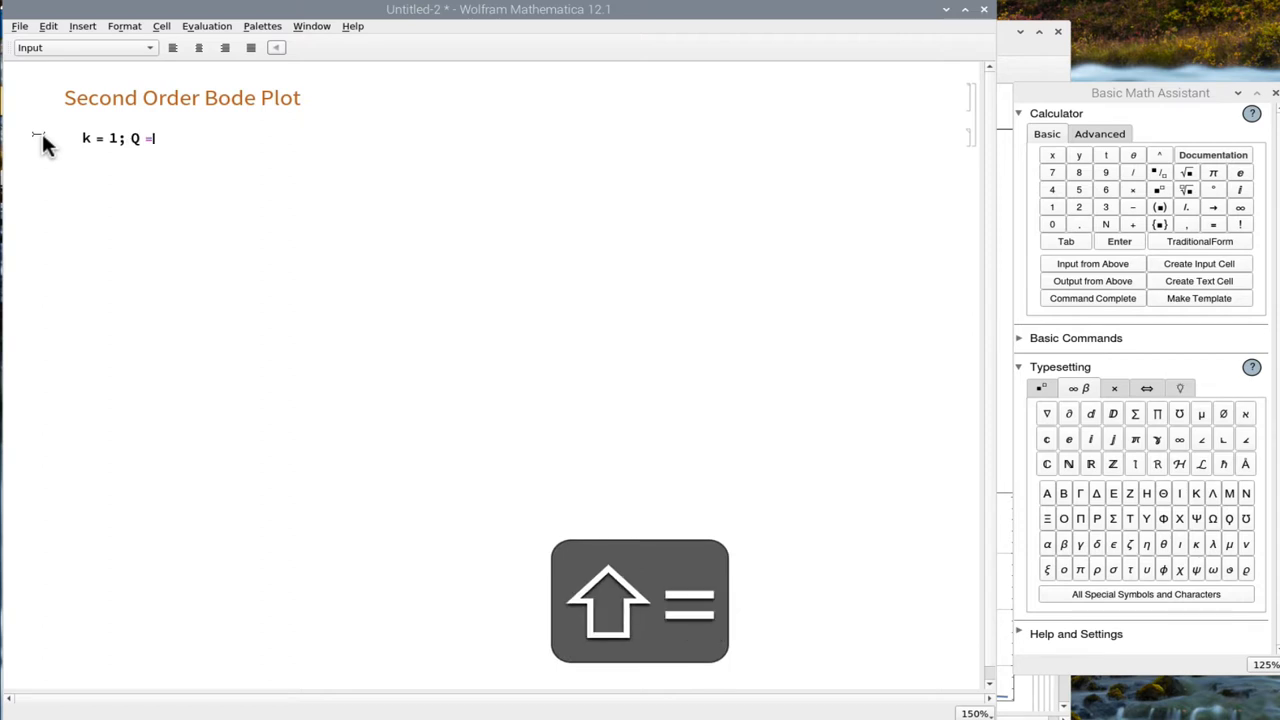
text(1;)
text(H2 :=)
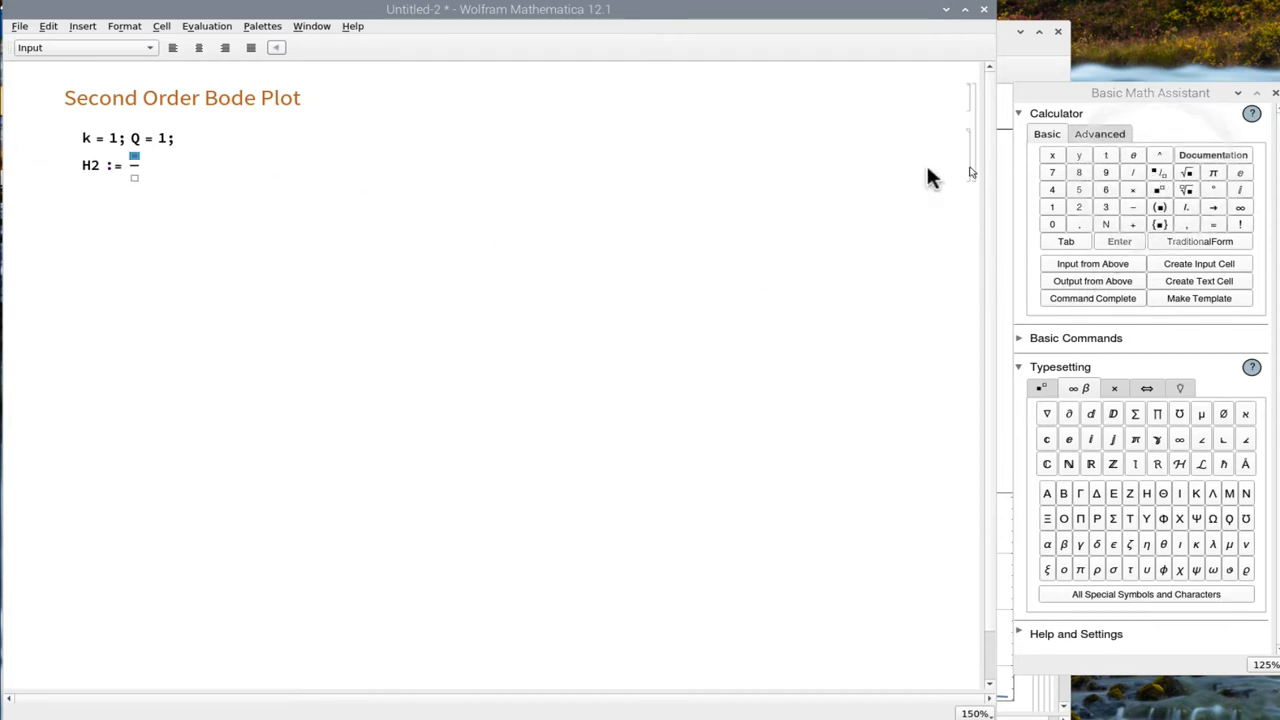
mouse_move(908, 164)
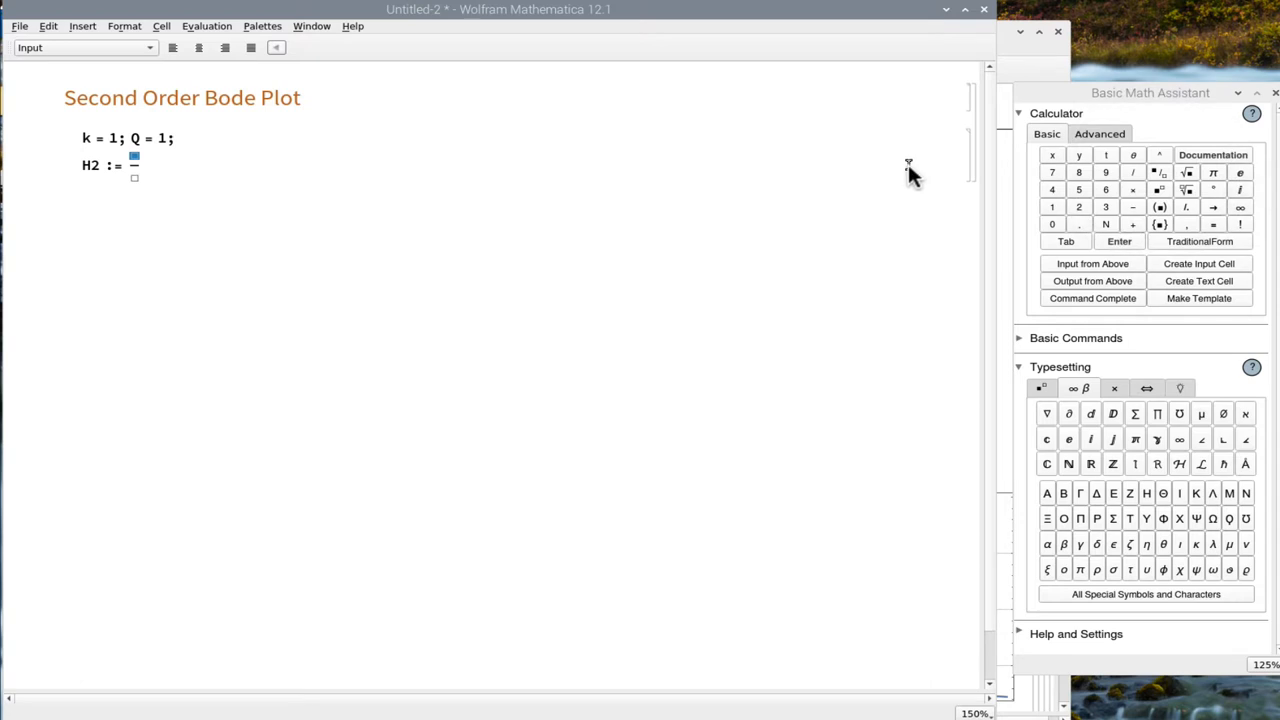
- Enter H2 := k/(s² + (1/Q) s + 1); using fraction and superscript templates
text(k)
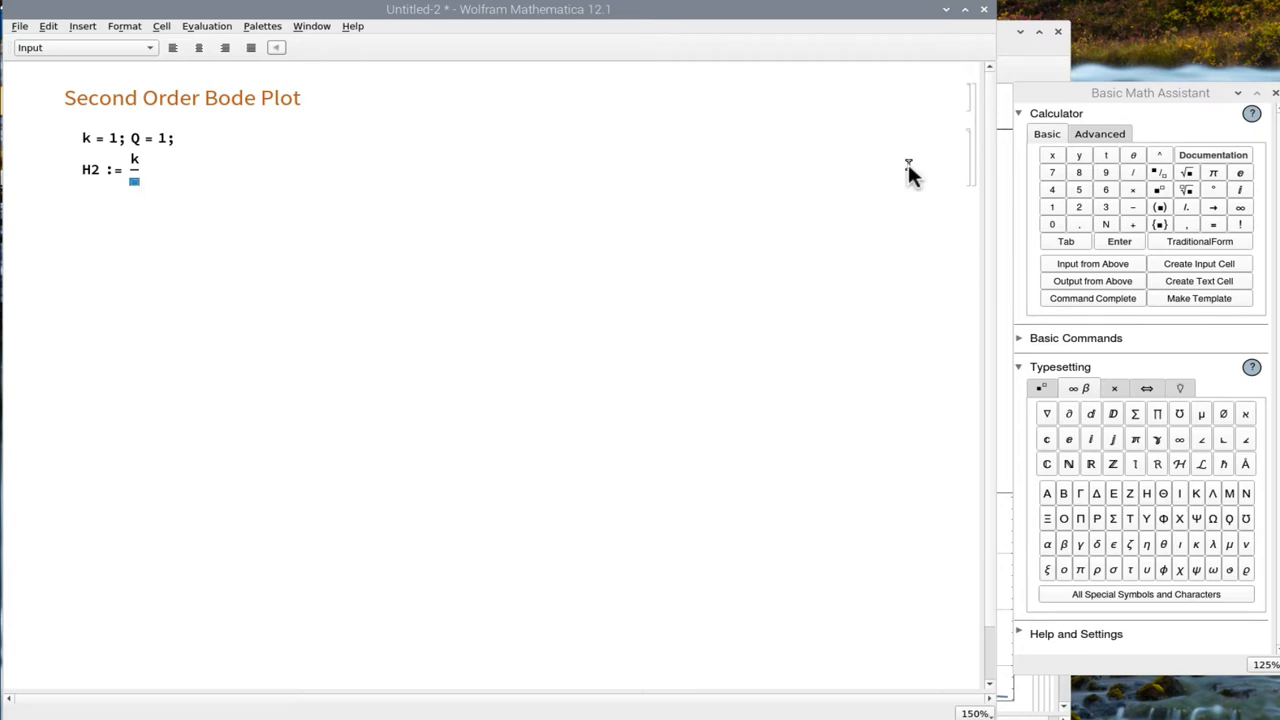
text(s^2 +)
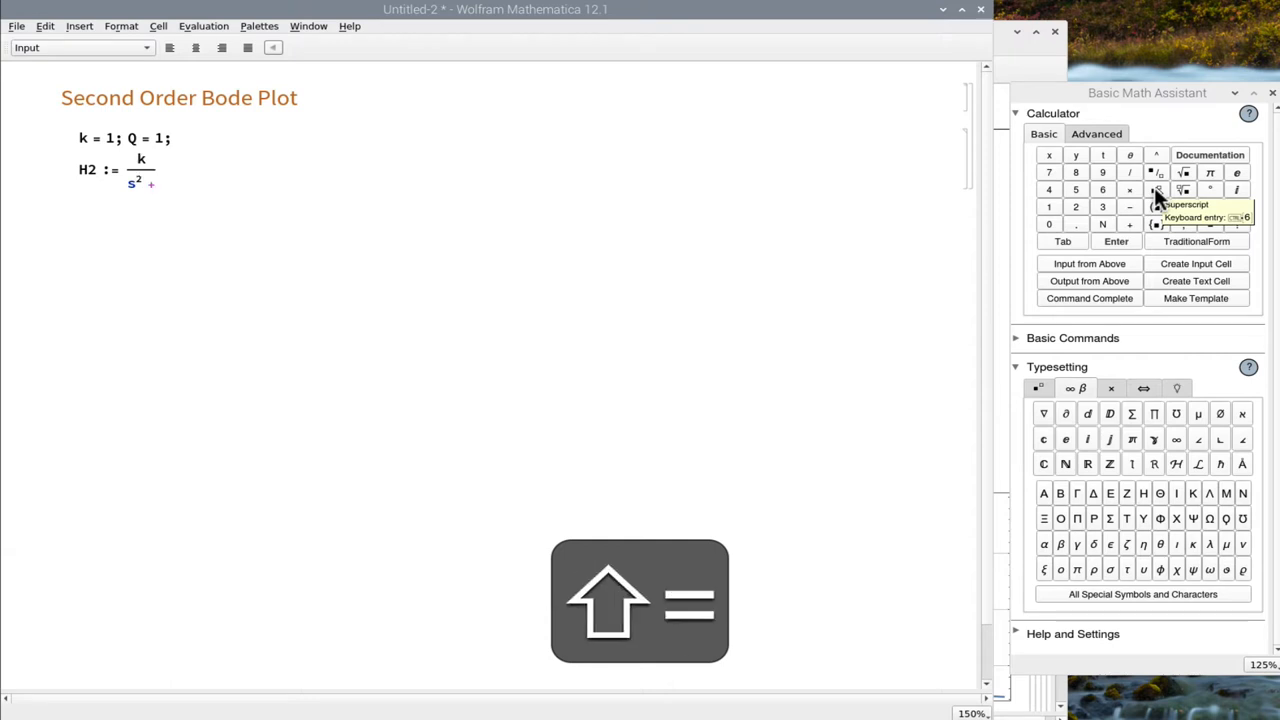
click(1156, 188)
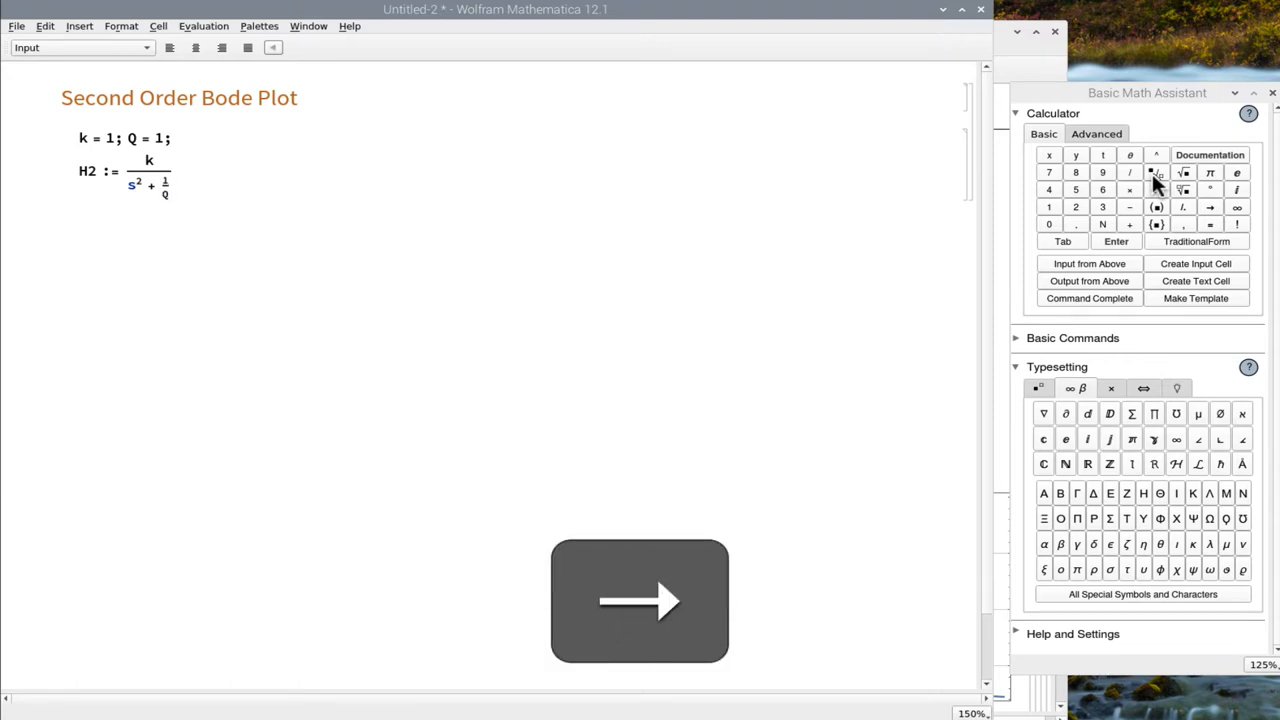
text(S)
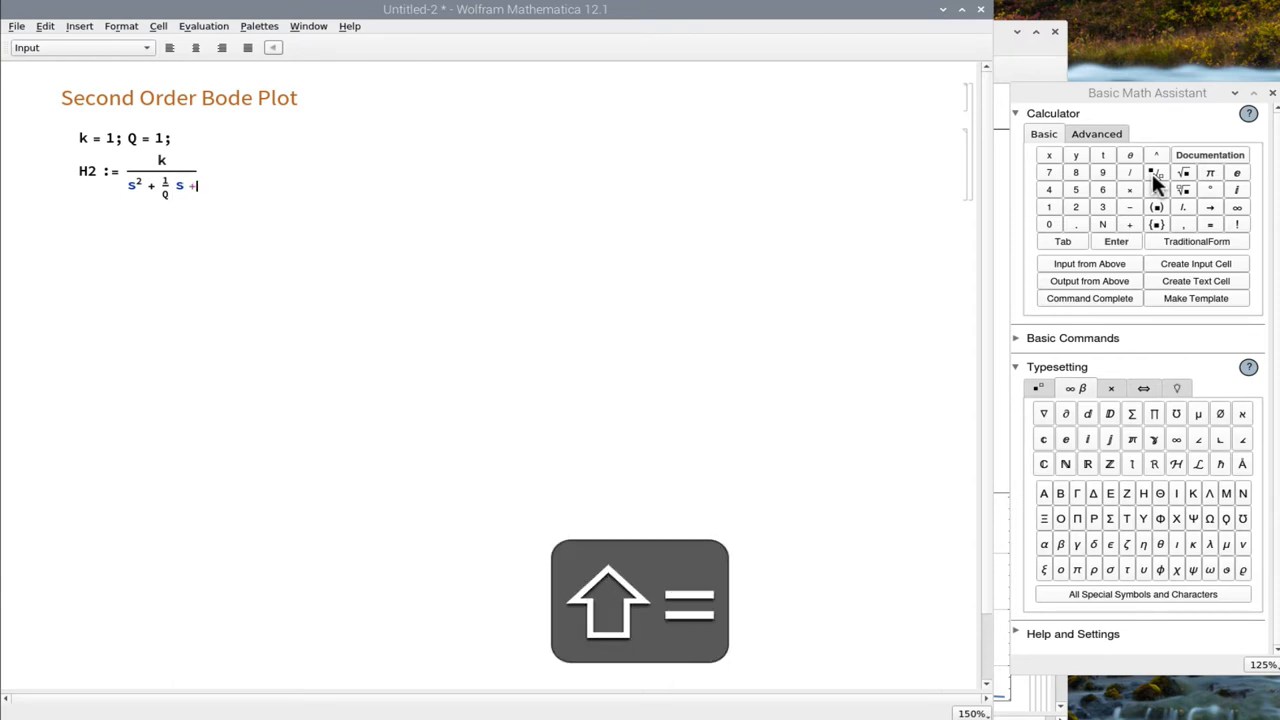
text(1)
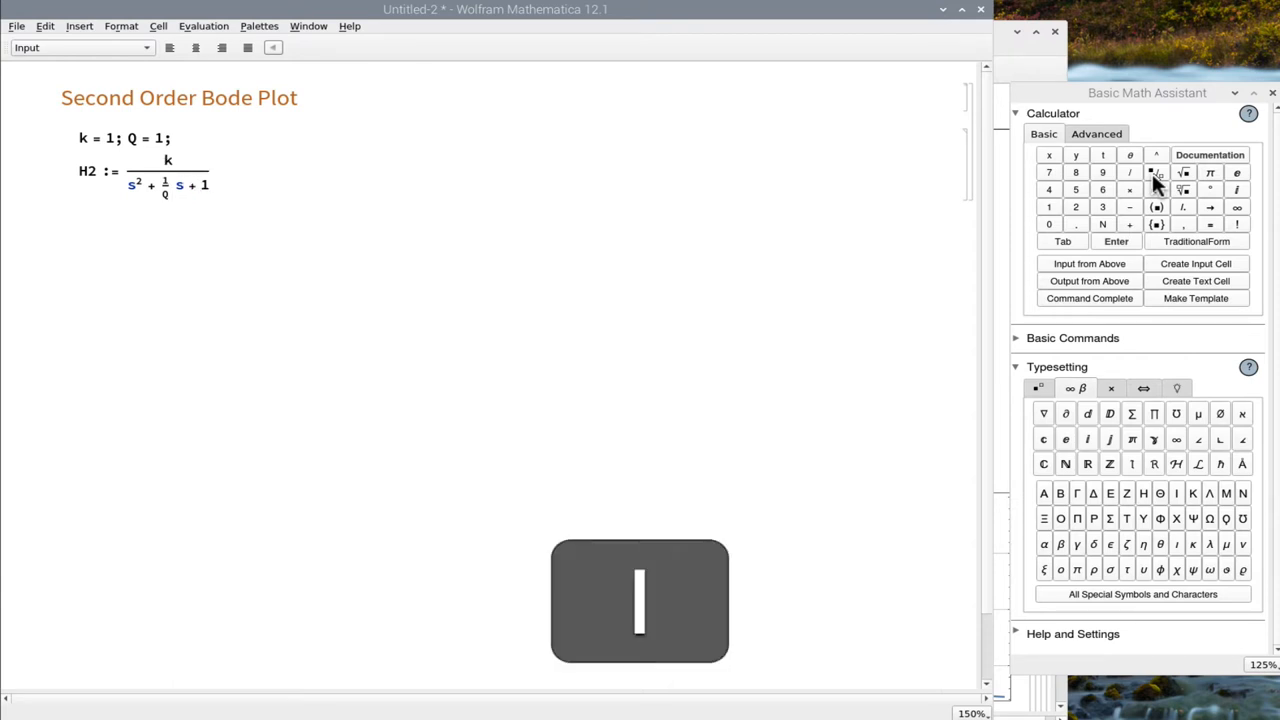
text(;)
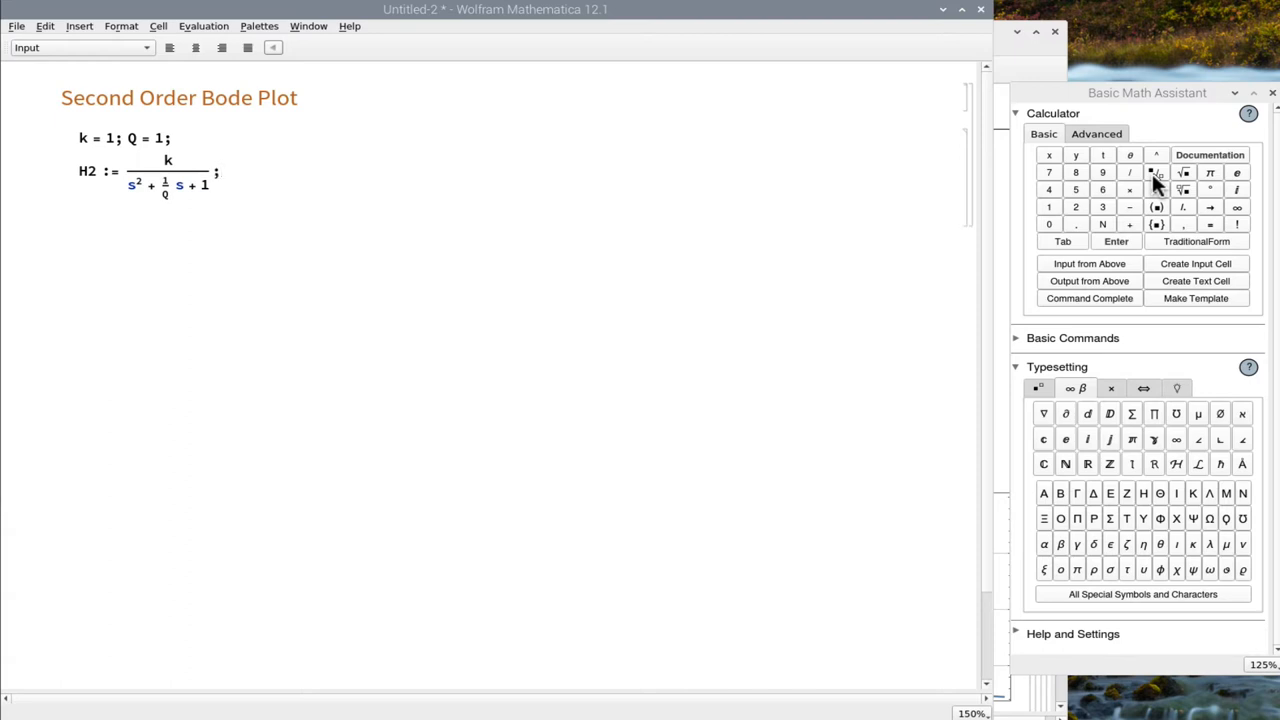
- Evaluate BodePlot[H2] to show magnitude and phase responses
text(Bode)
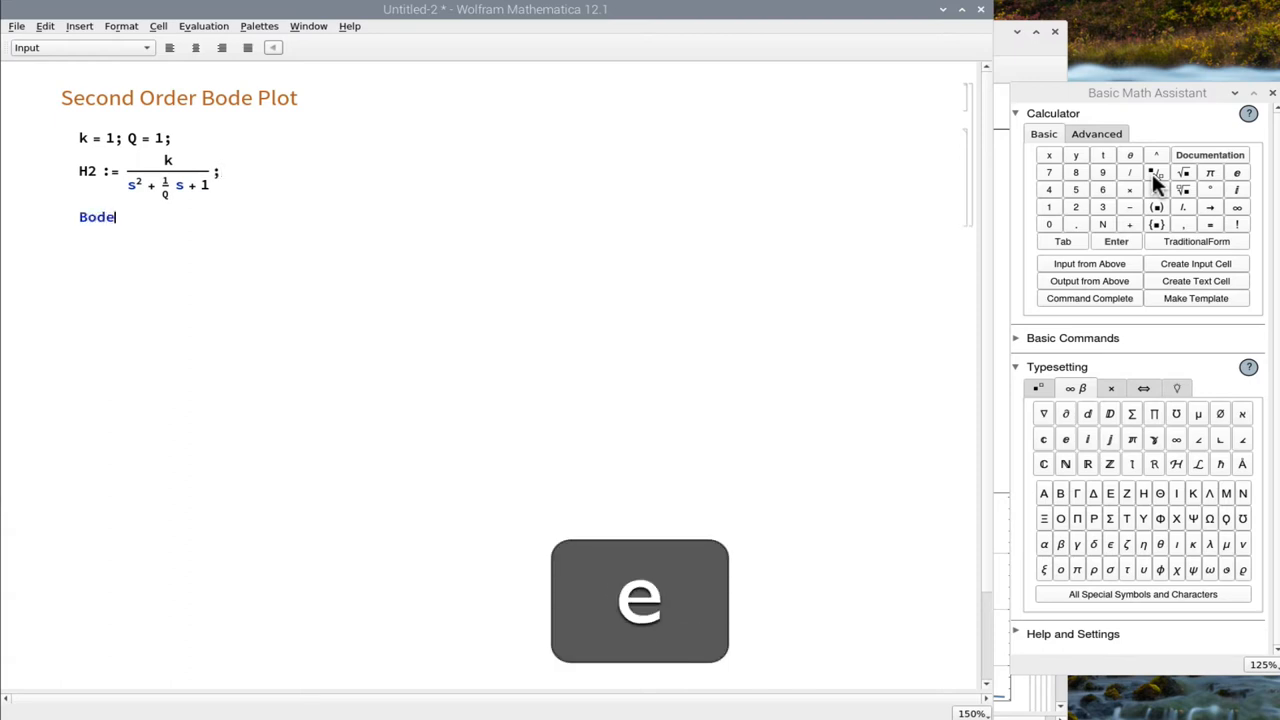
text(Plo)
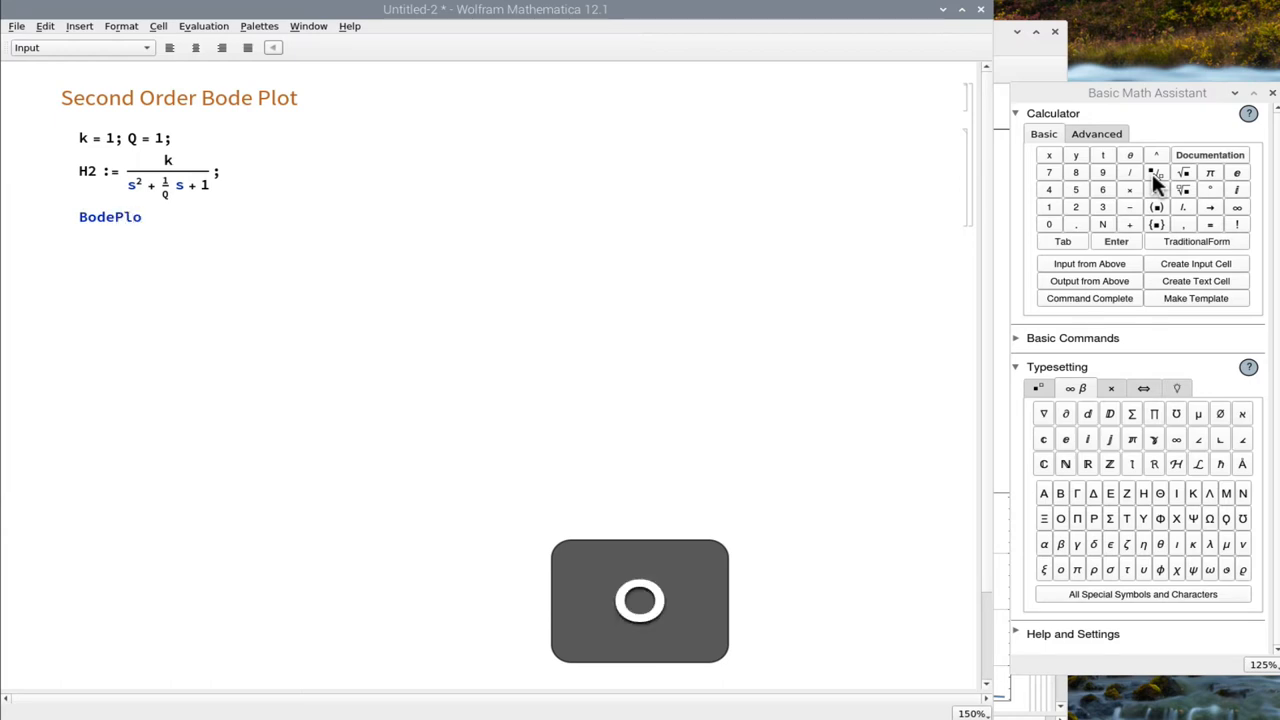
text([H)
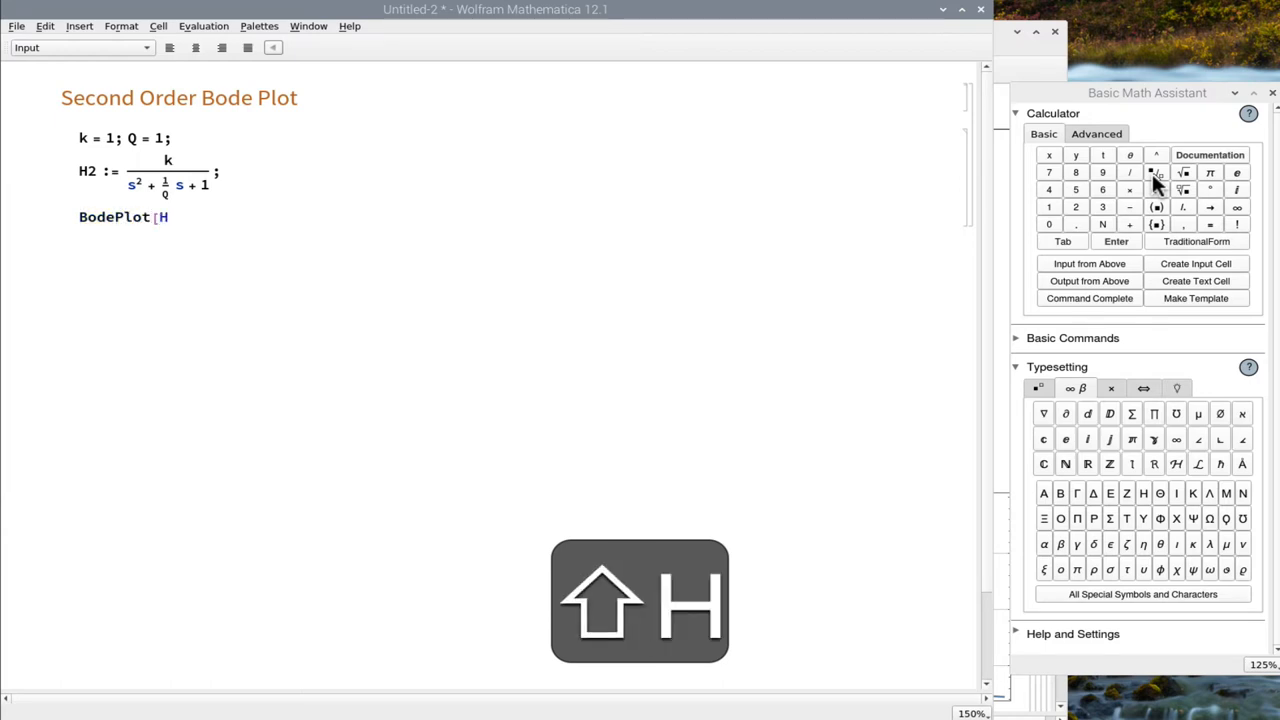
text(2])
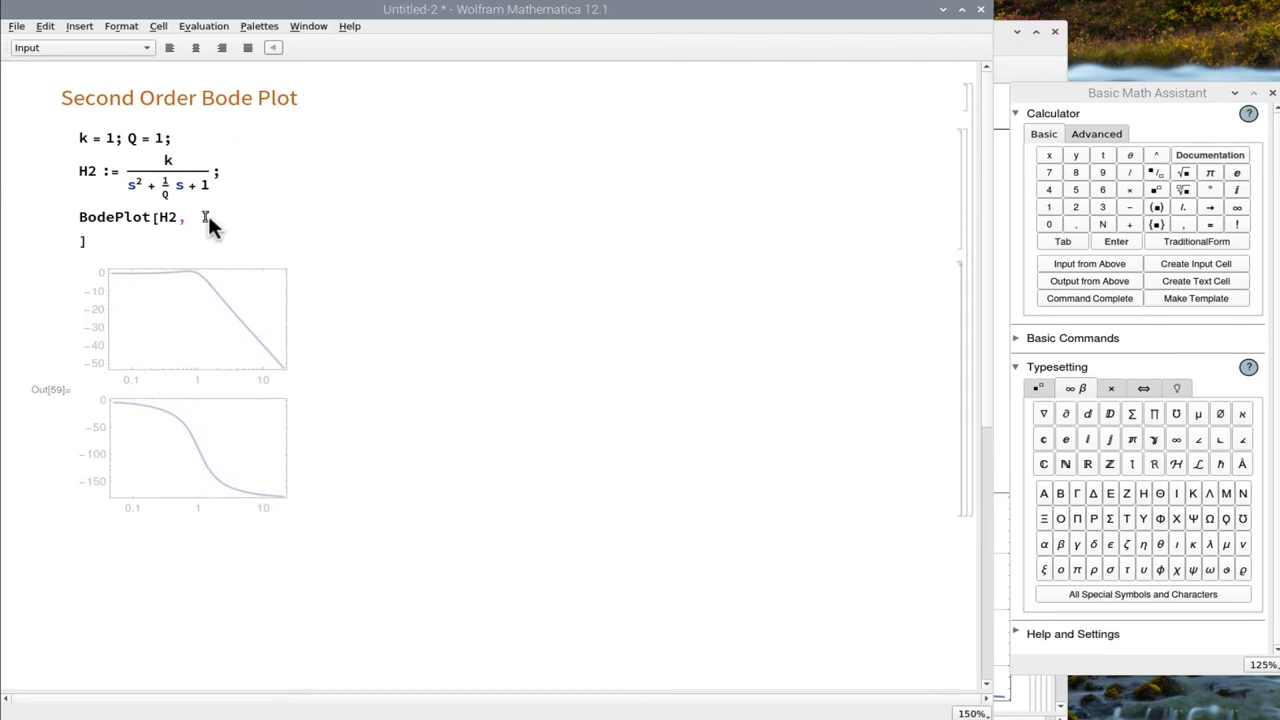
- Add GridLines → Automatic to the BodePlot call and re-evaluate
text(GridLines)
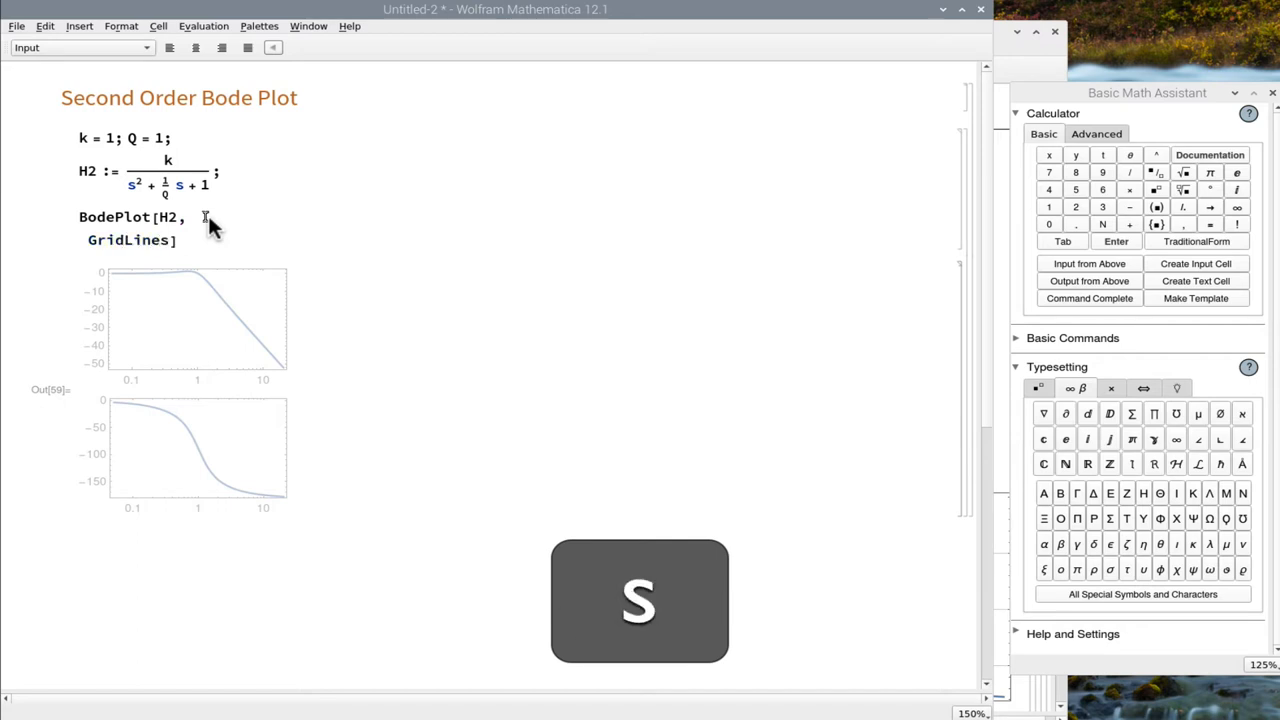
text(-)
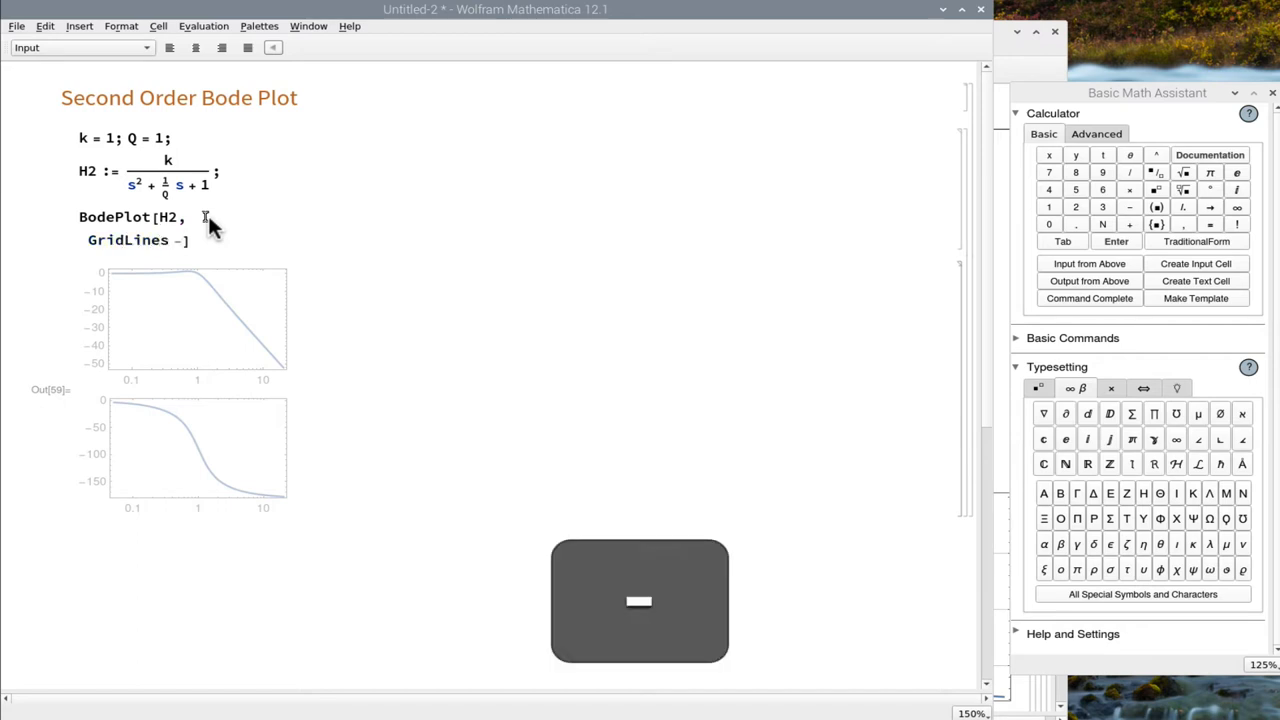
text(→A)
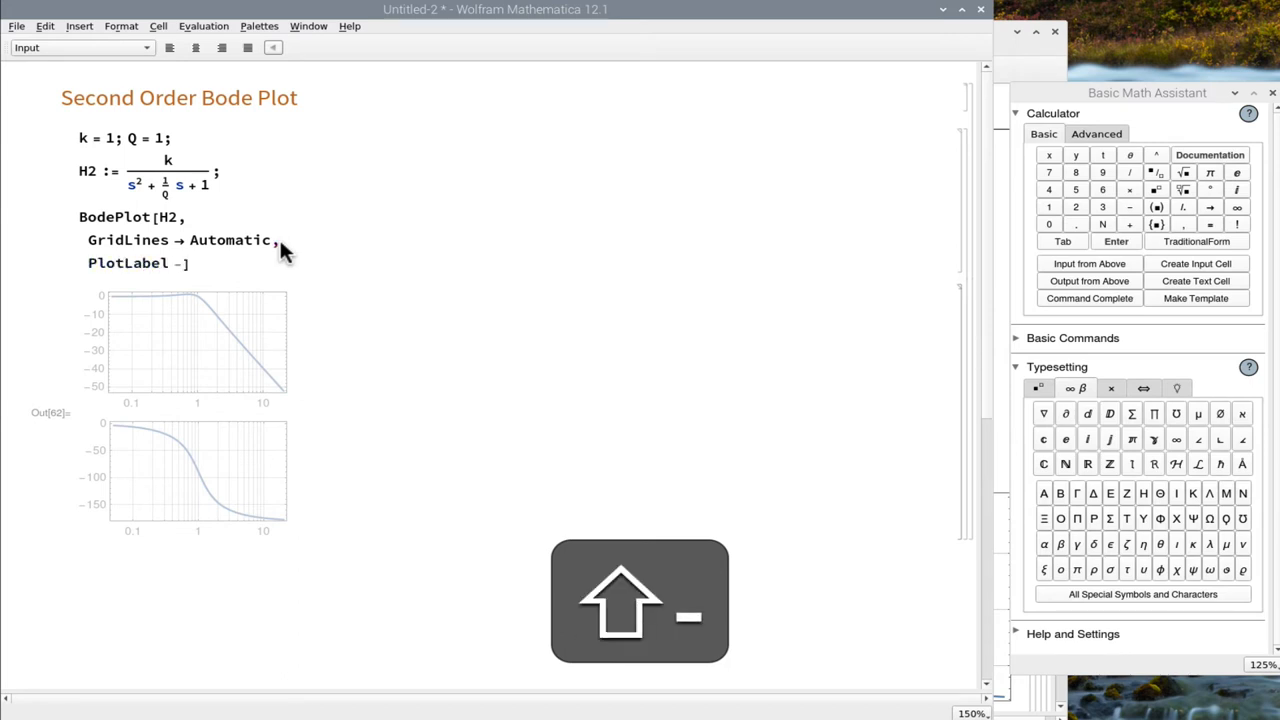
- Add PlotLabel → {Magnitude, Phase} to title the two Bode panels
text(->)
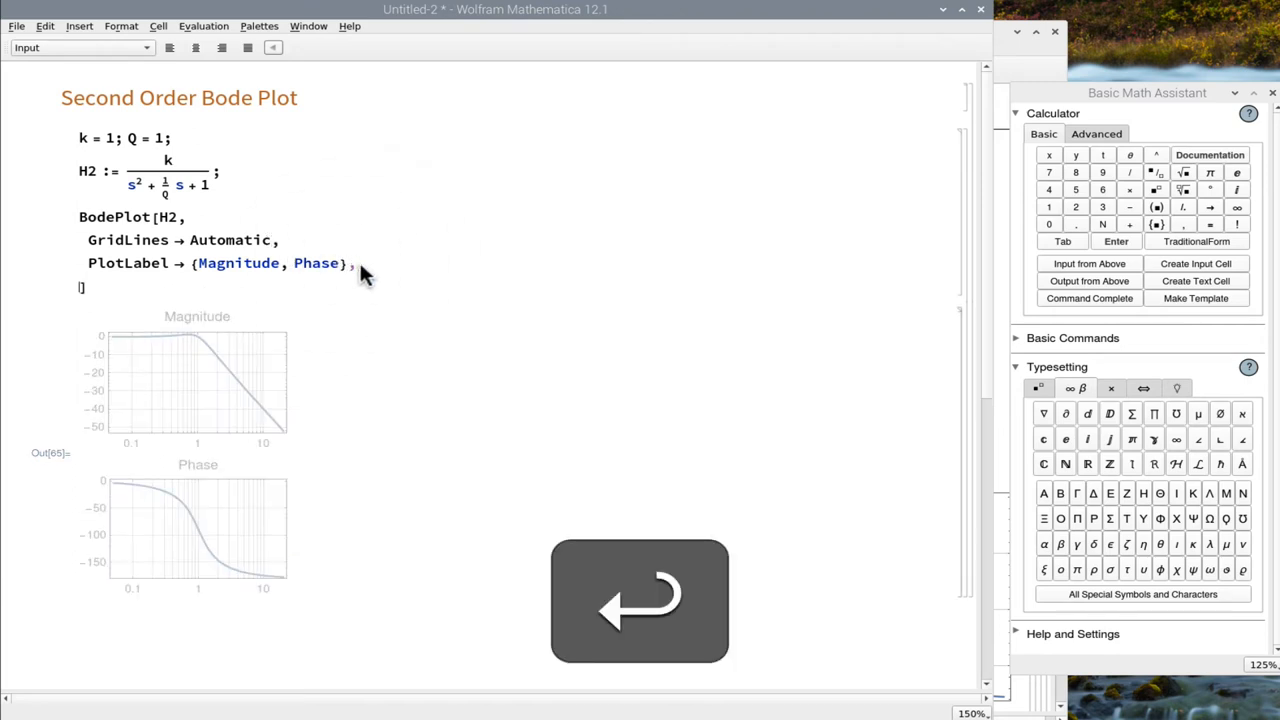
- Add FrameLabel → {{ω, dB}, {ω, Degrees}} and re-evaluate the plot
text(FrameLabel → {{}, {)
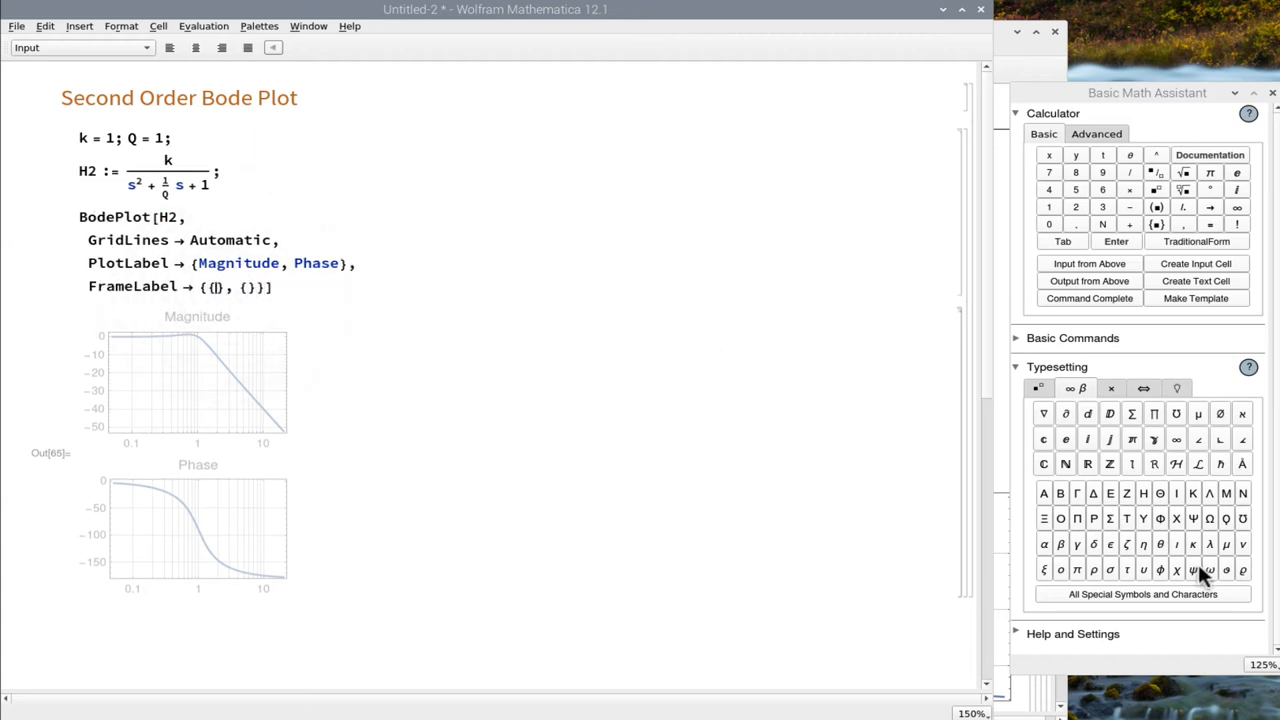
mouse_move(1208, 570)
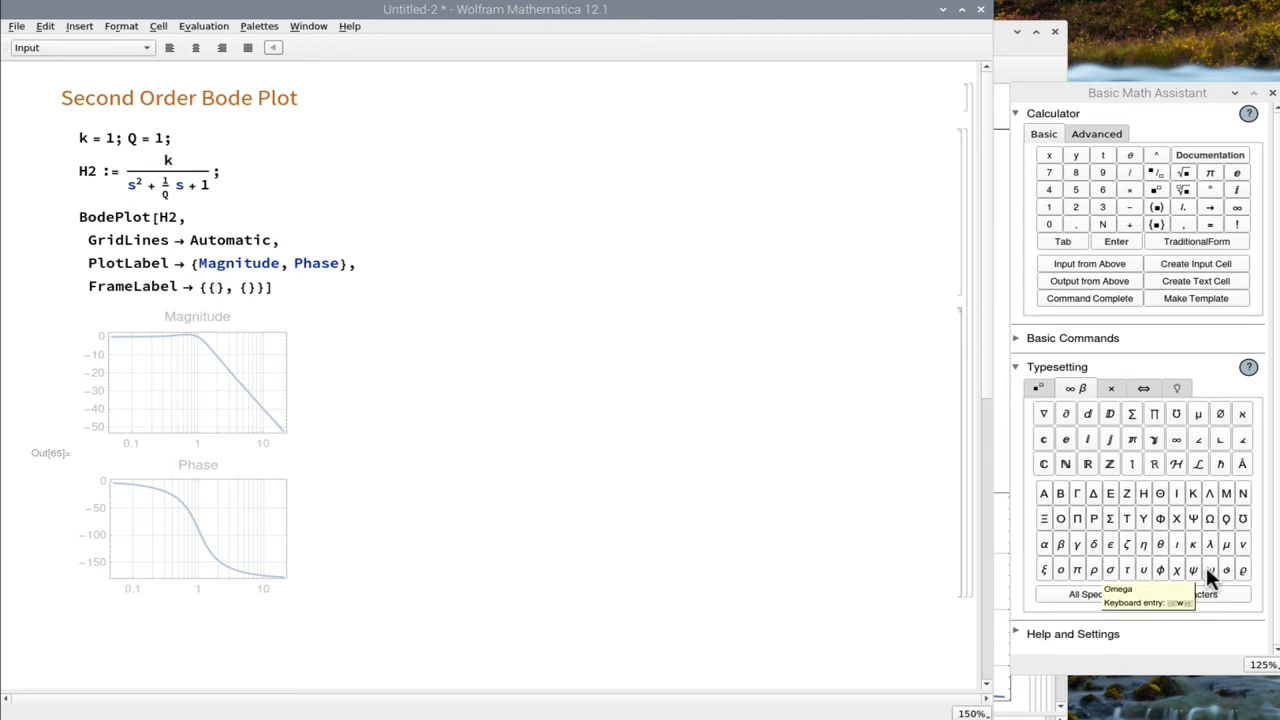
click(1210, 570)
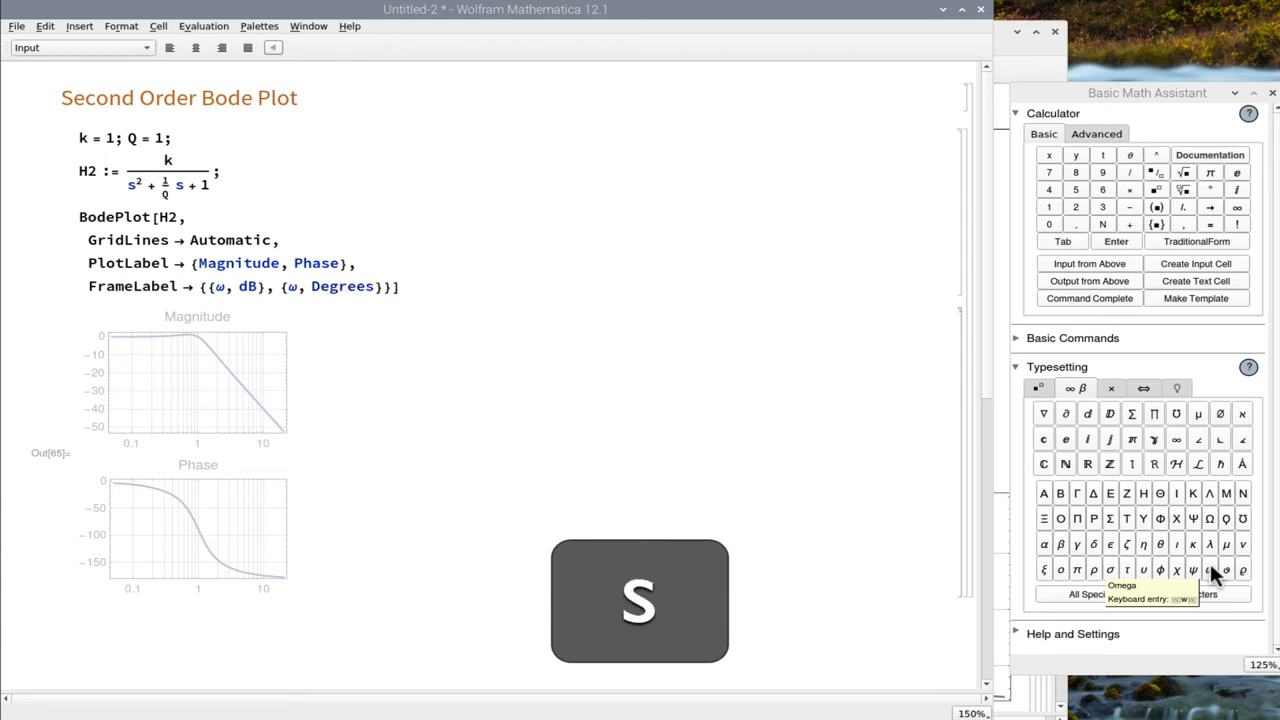
key(shift+enter)
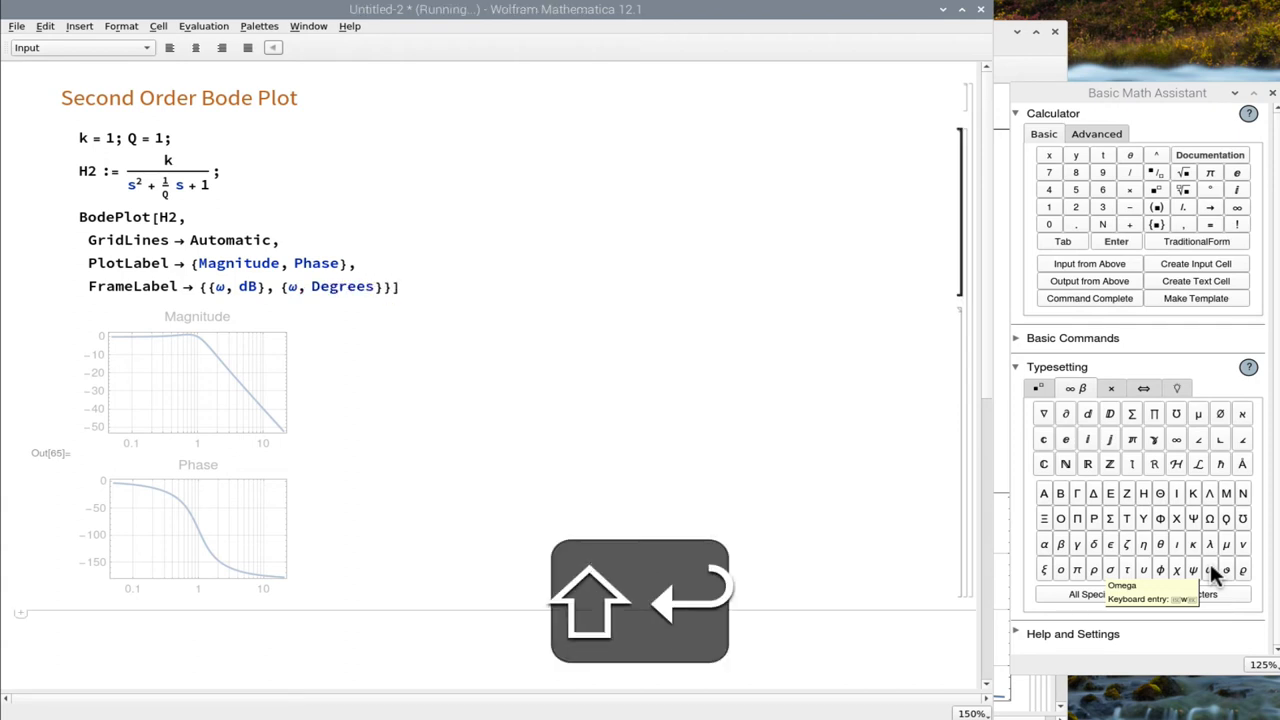
key(shift+enter)
text(ImageSize -])
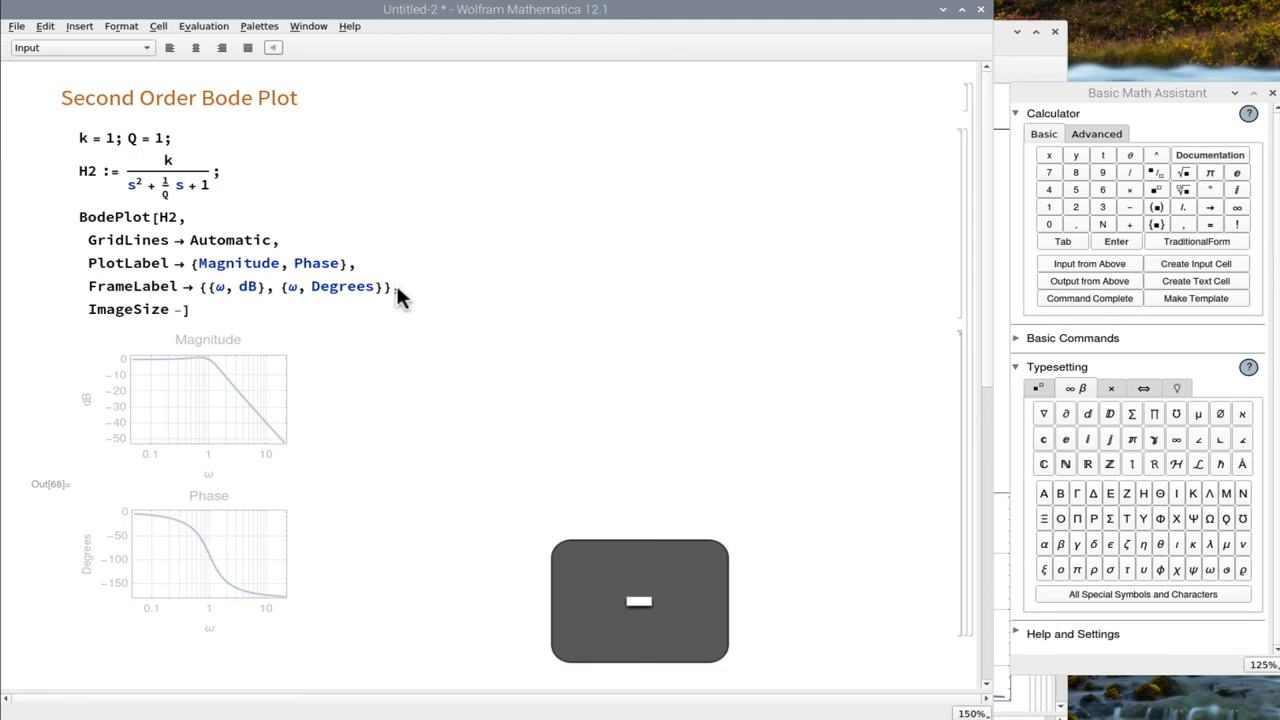
- Add ImageSize → Medium and re-render the Bode plots
text(Med)
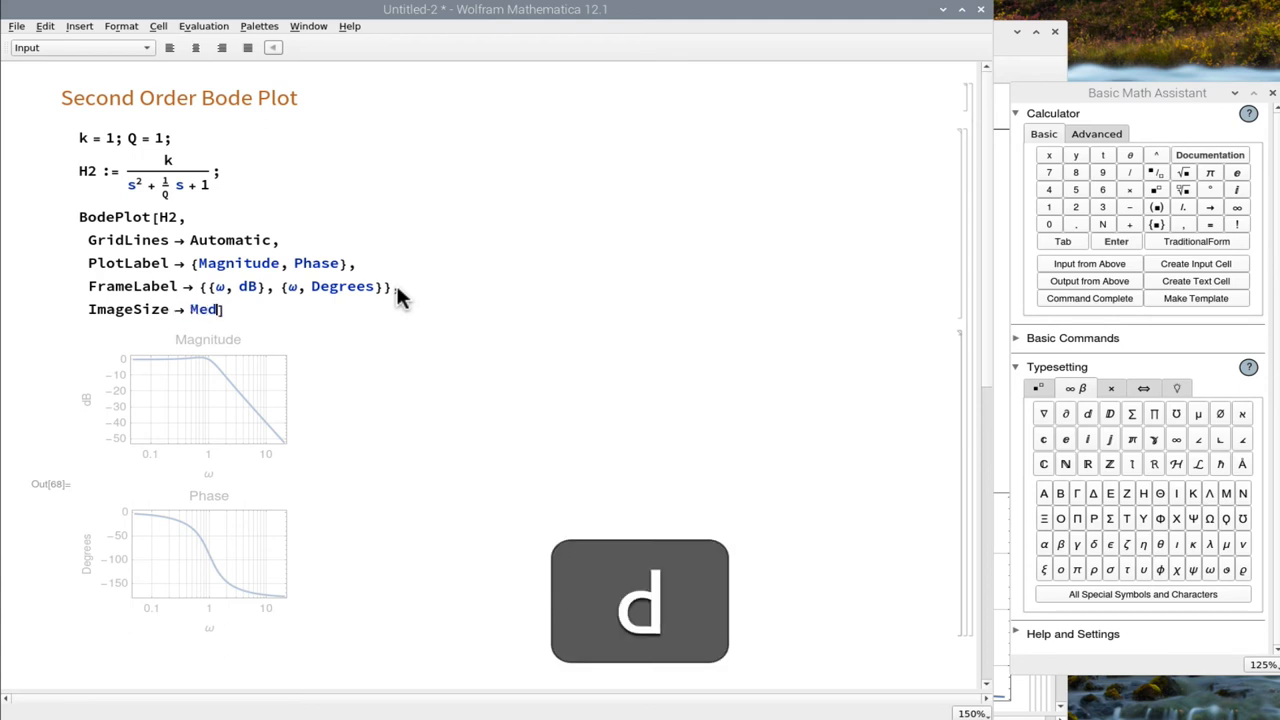
text(ium)
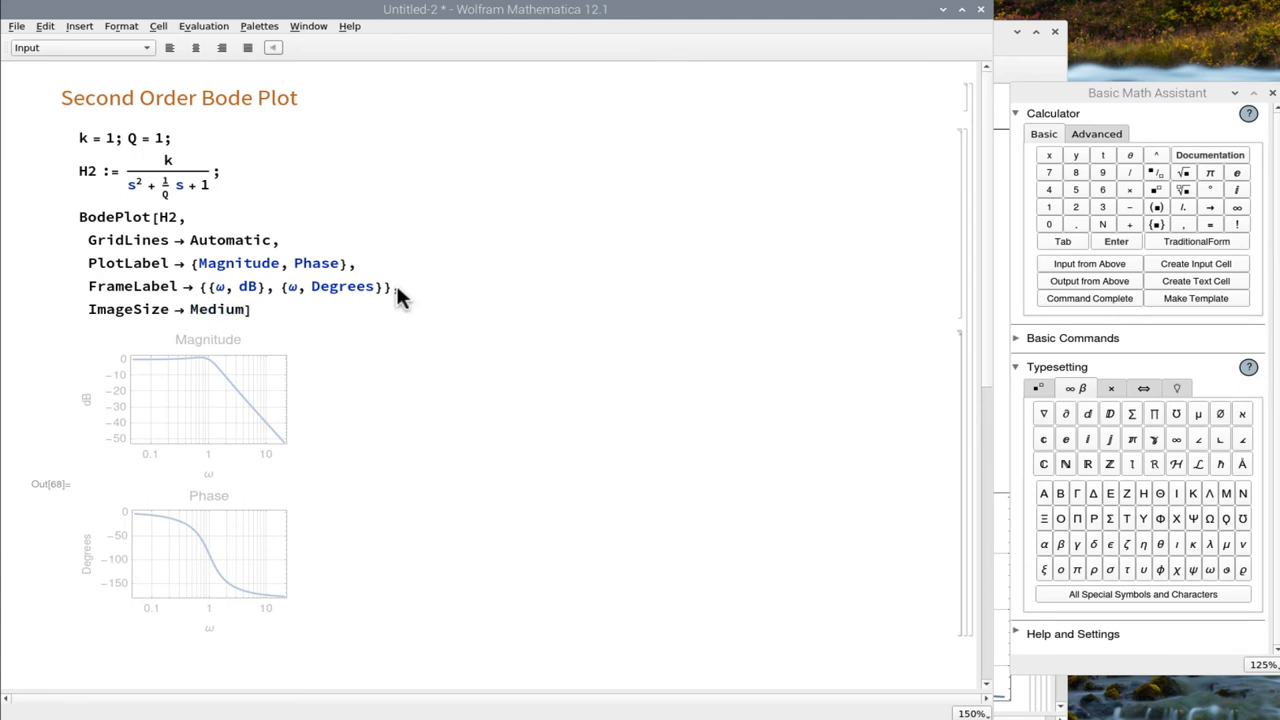
key(shift+enter)
text(,)
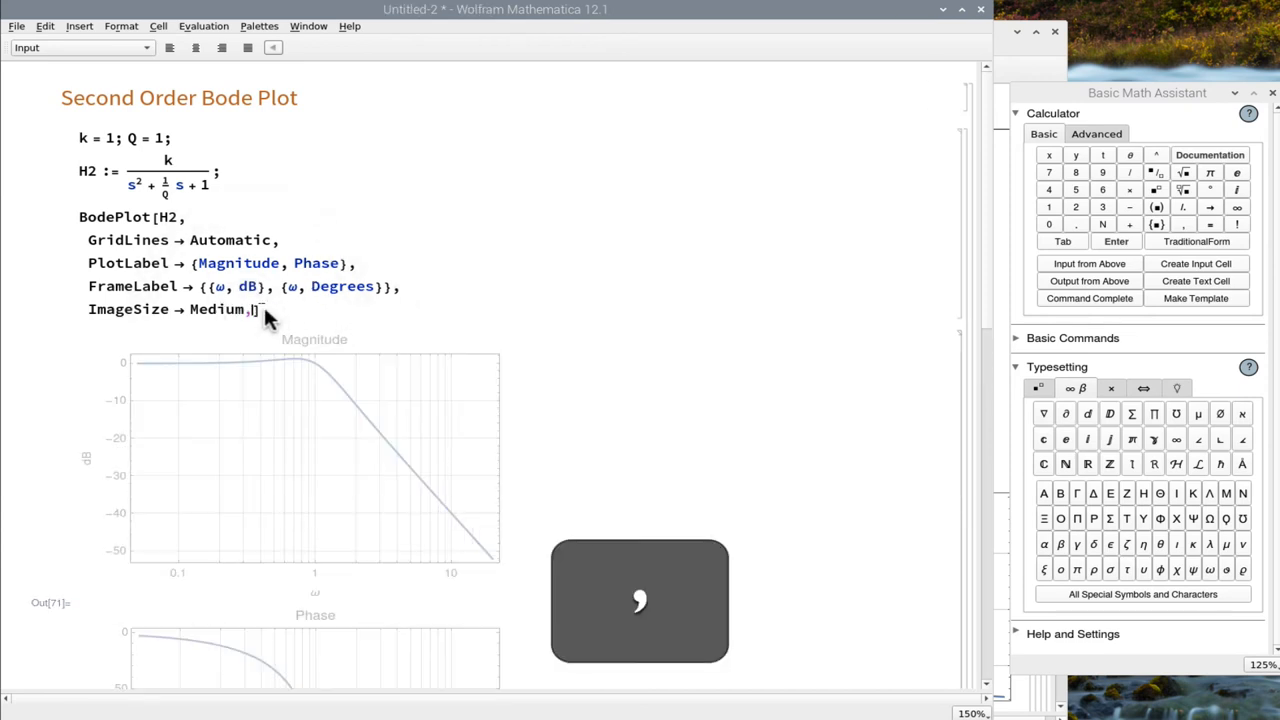
- Add PlotLayout → "HorizontalGrid" and re-evaluate for side-by-side plots
text(PlotLay])
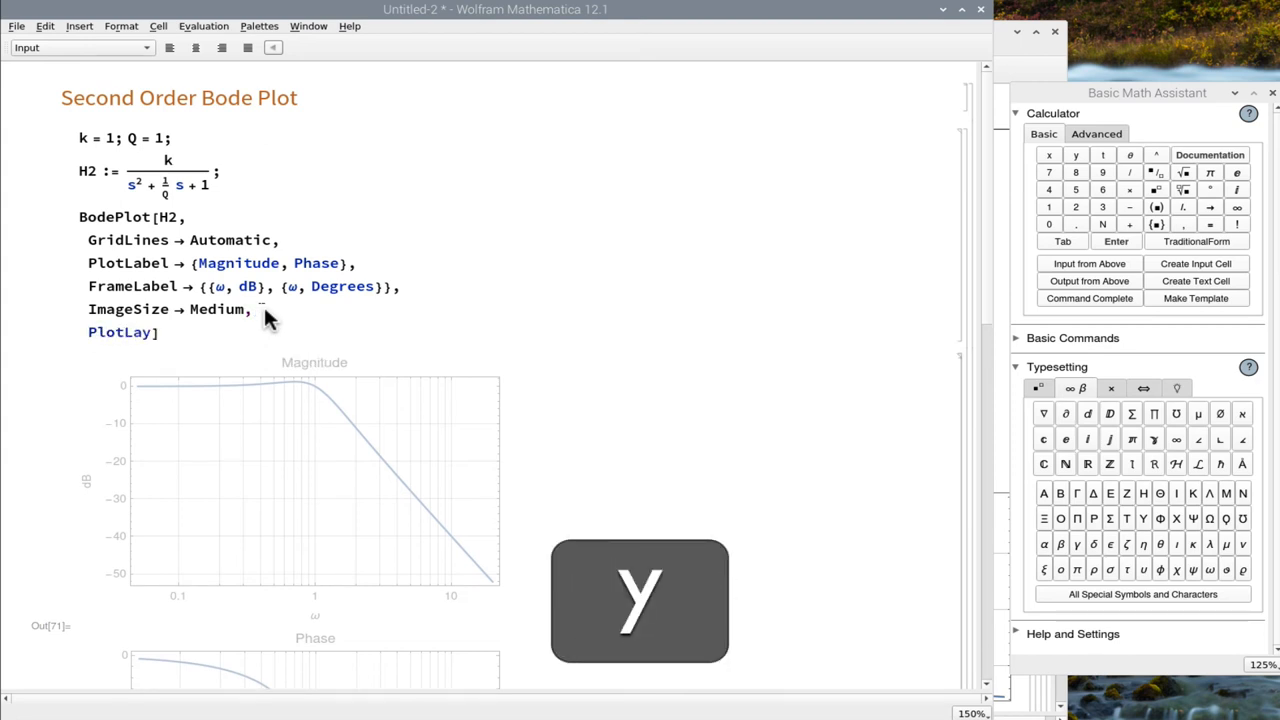
text(out)
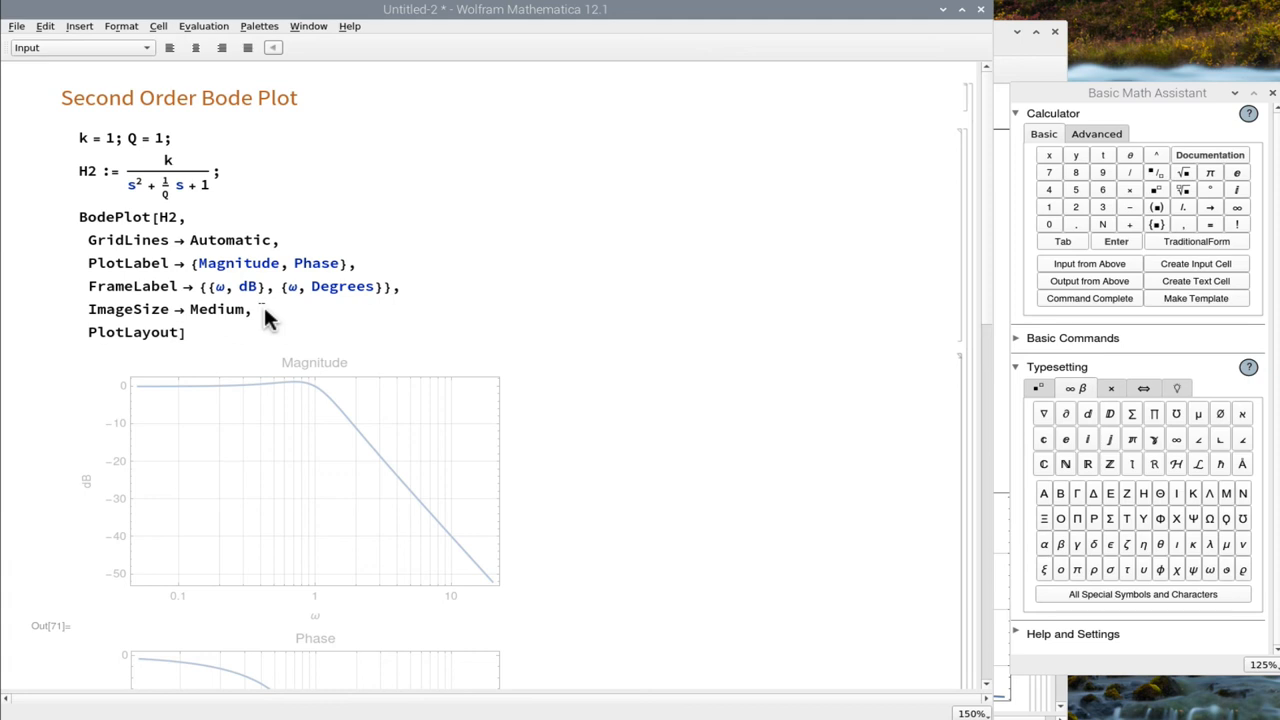
text(->)
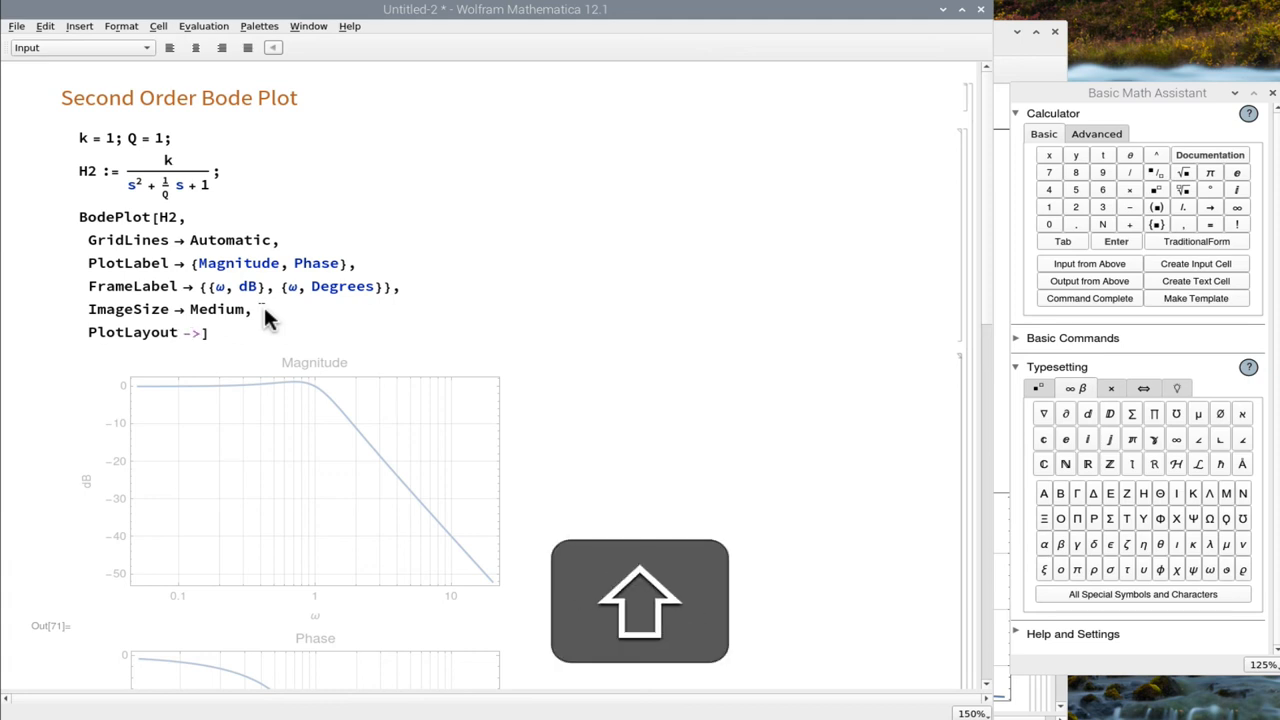
text("HorizontalGrid)
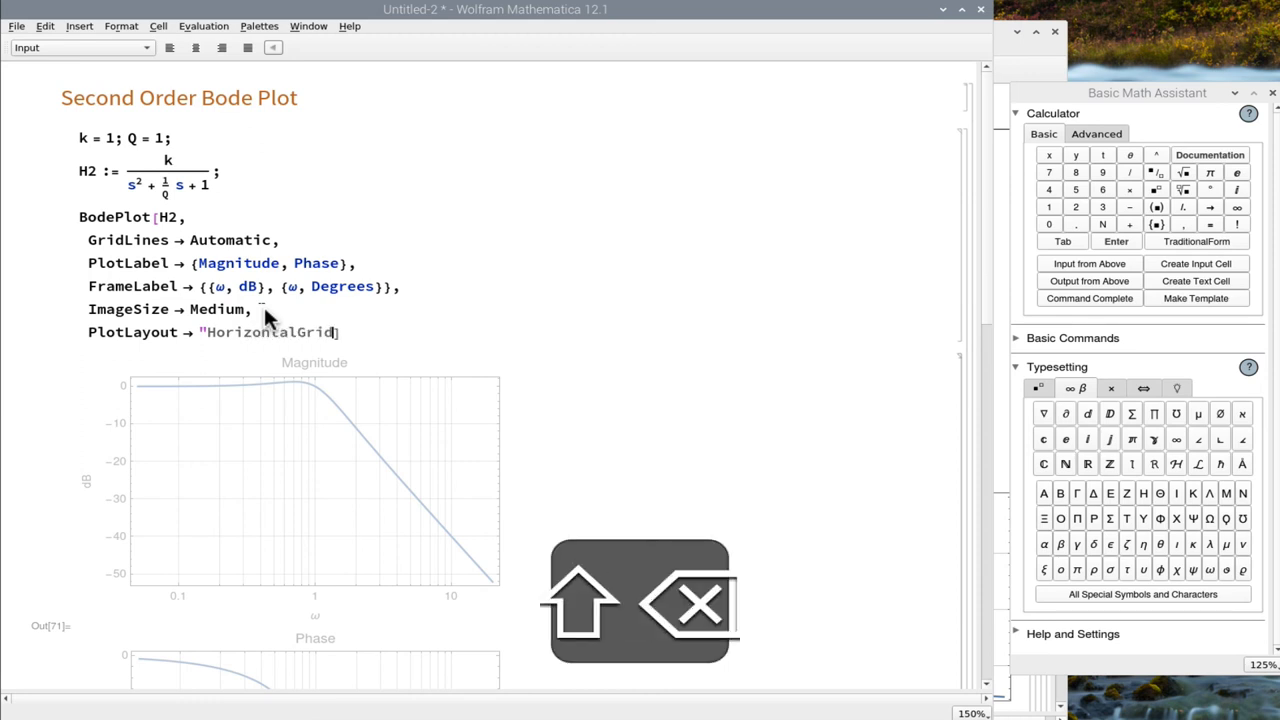
key(shift+enter)
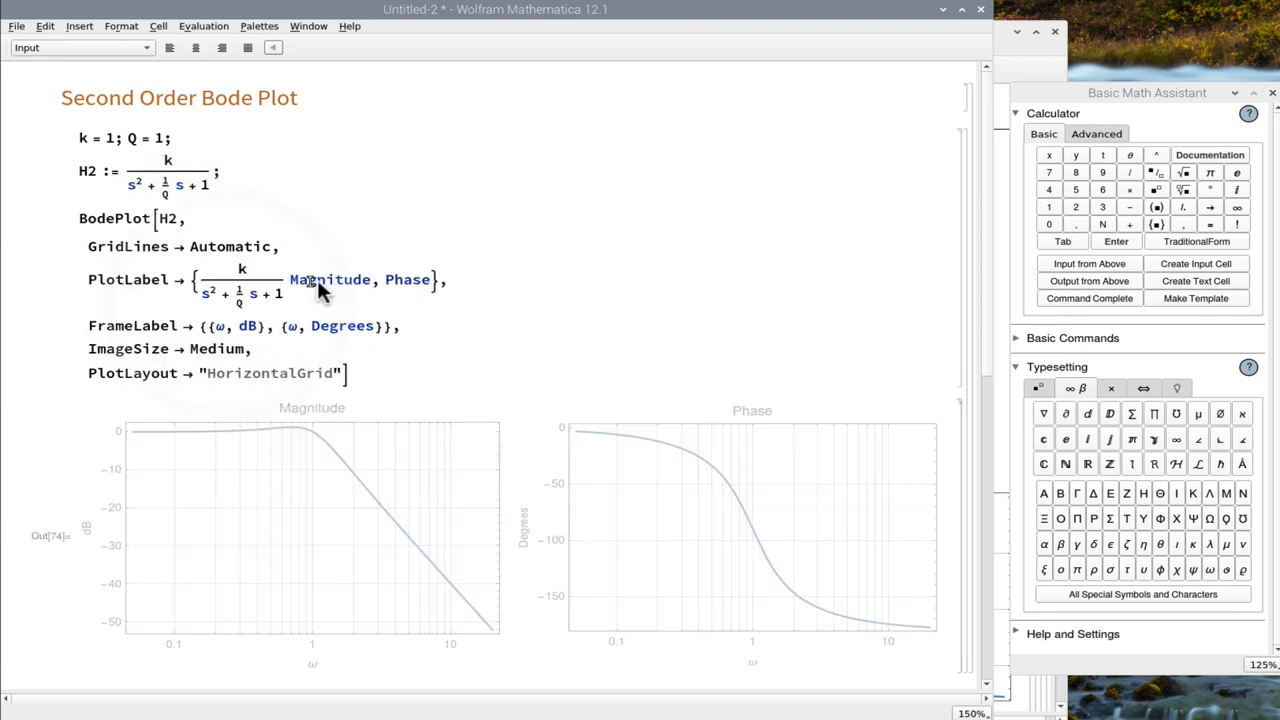
- Select and delete the stray transfer-function fraction from the PlotLabel list
double_click(242, 280)
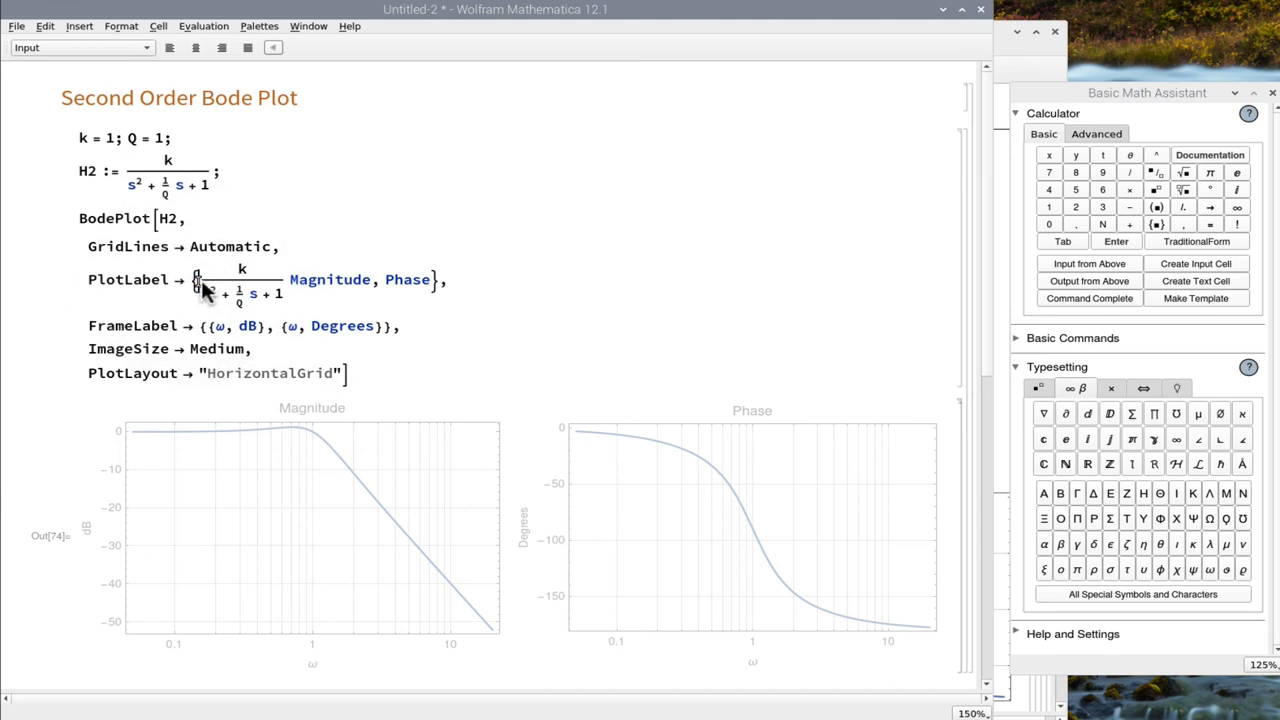
key(Backspace)
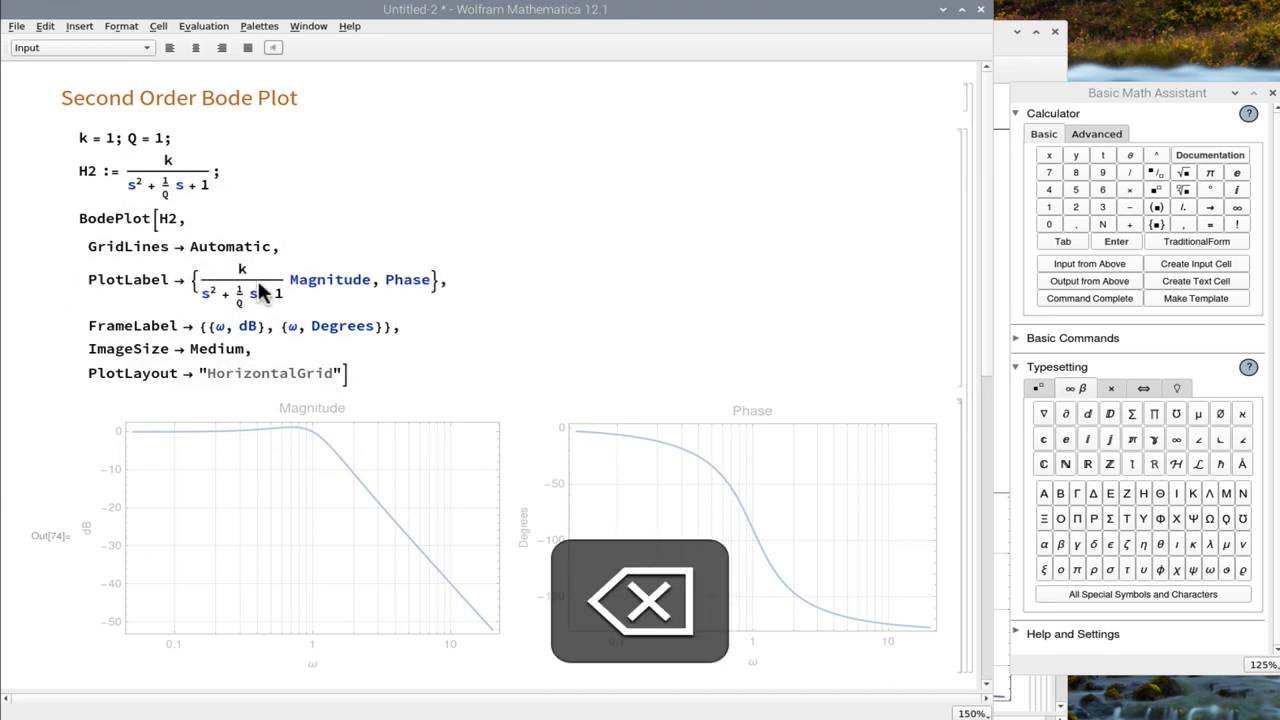